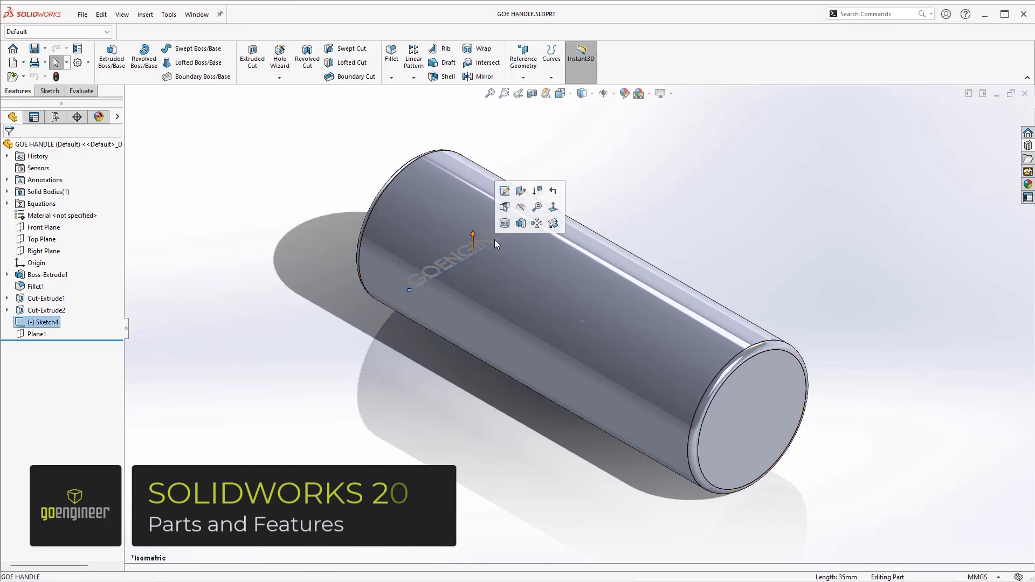
Wrap the GOENGINEER text sketch onto the handle's curved surface
{"action": "left_click", "coordinate": [476, 49]}
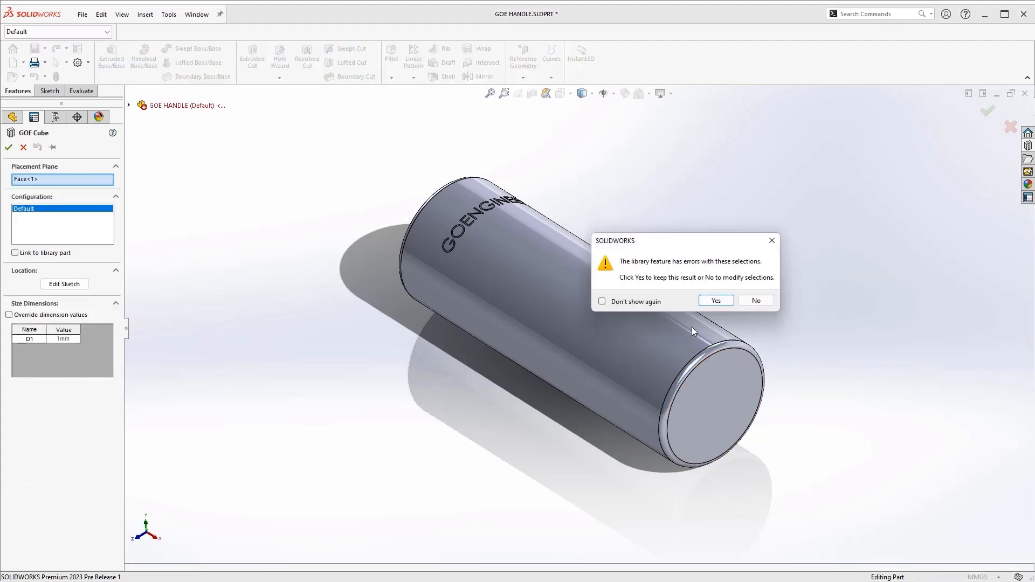
Accept the GOE Cube warning and exit its sketch to cut the logo into the end face
{"action": "left_click", "coordinate": [716, 300]}
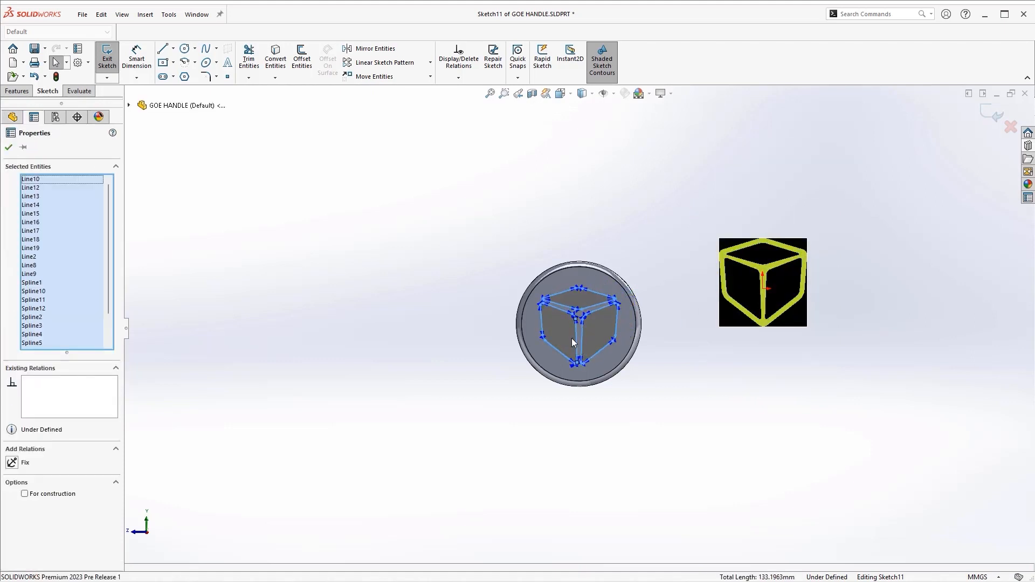
{"action": "left_click", "coordinate": [107, 55]}
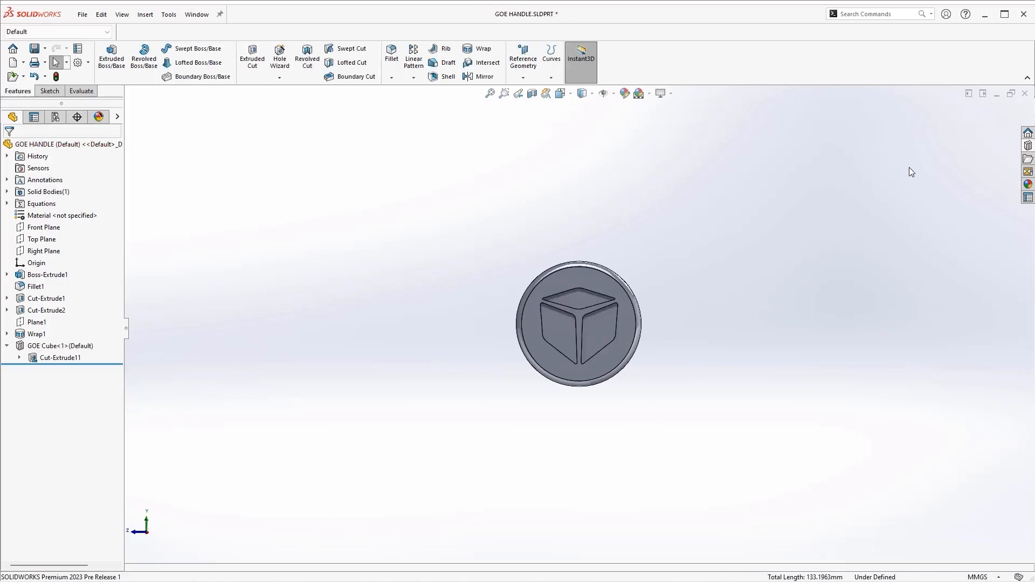
Turn to the handle's side, draw an ellipse, and begin dimensioning it
{"action": "left_click_drag", "start_coordinate": [578, 324], "coordinate": [693, 370]}
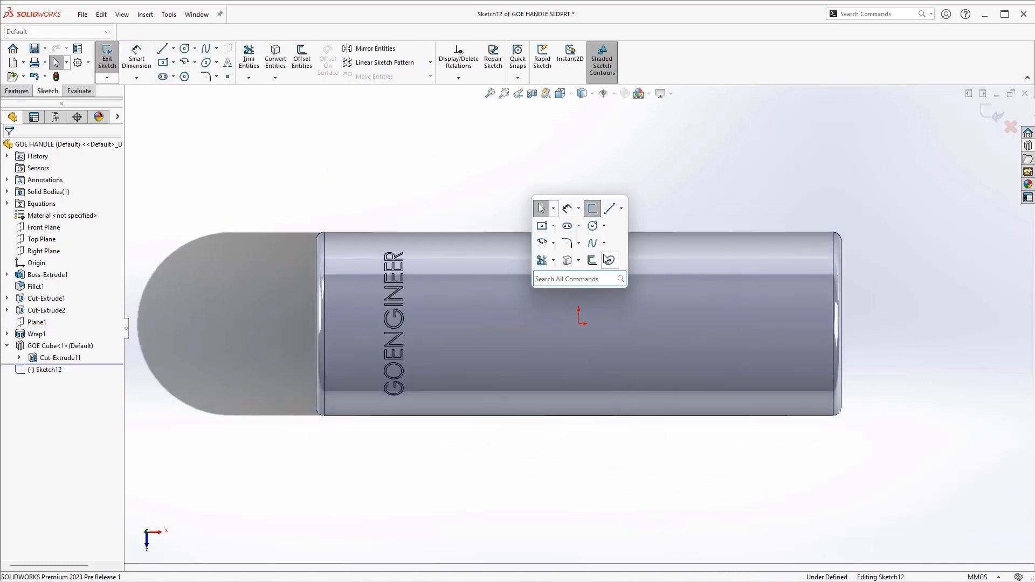
{"action": "left_click", "coordinate": [592, 226]}
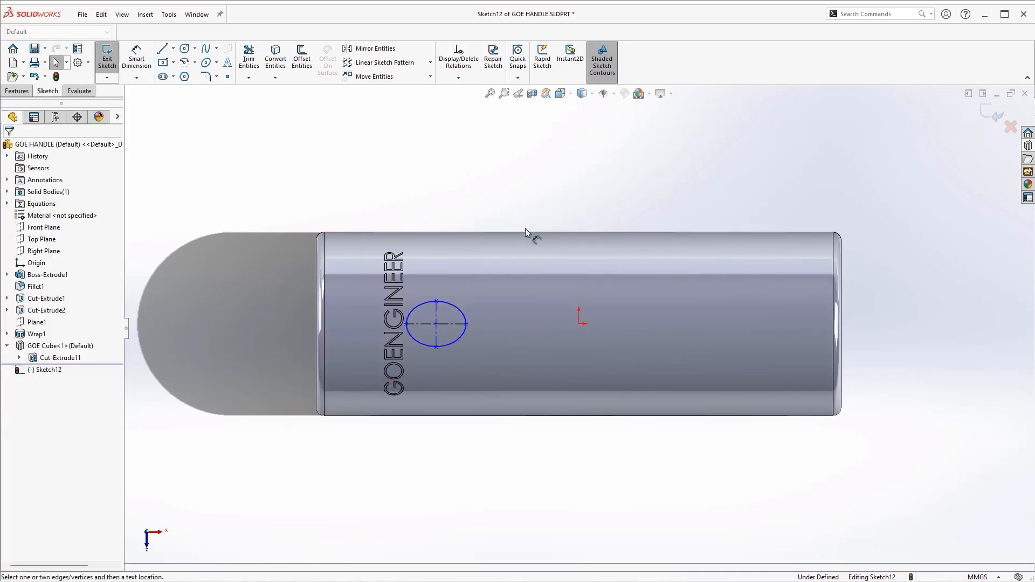
{"action": "left_click", "coordinate": [136, 57]}
{"action": "type", "text": "="}
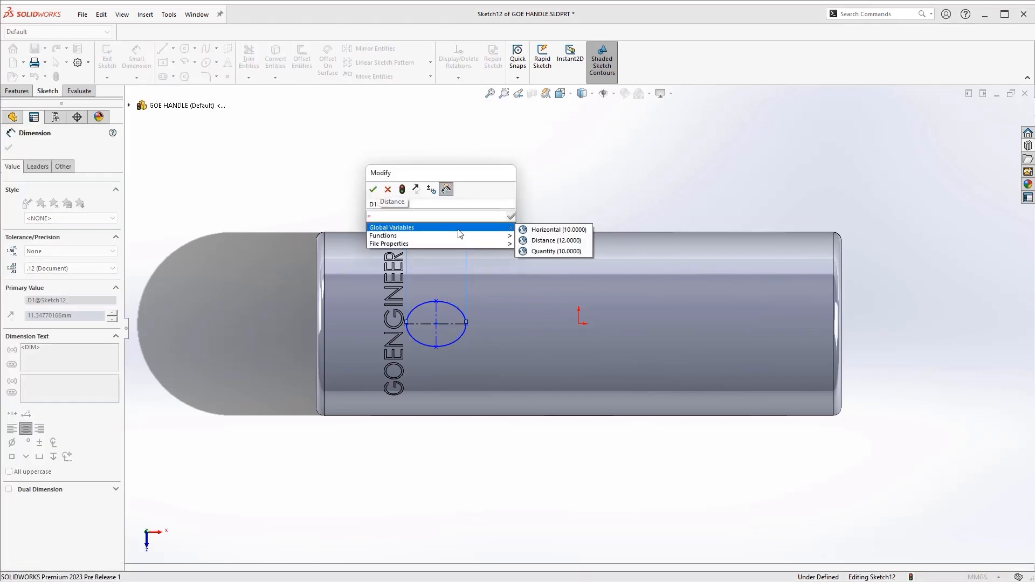
Link the ellipse width to Horizontal, dimension its height, and extrude it into a boss
{"action": "left_click", "coordinate": [546, 229]}
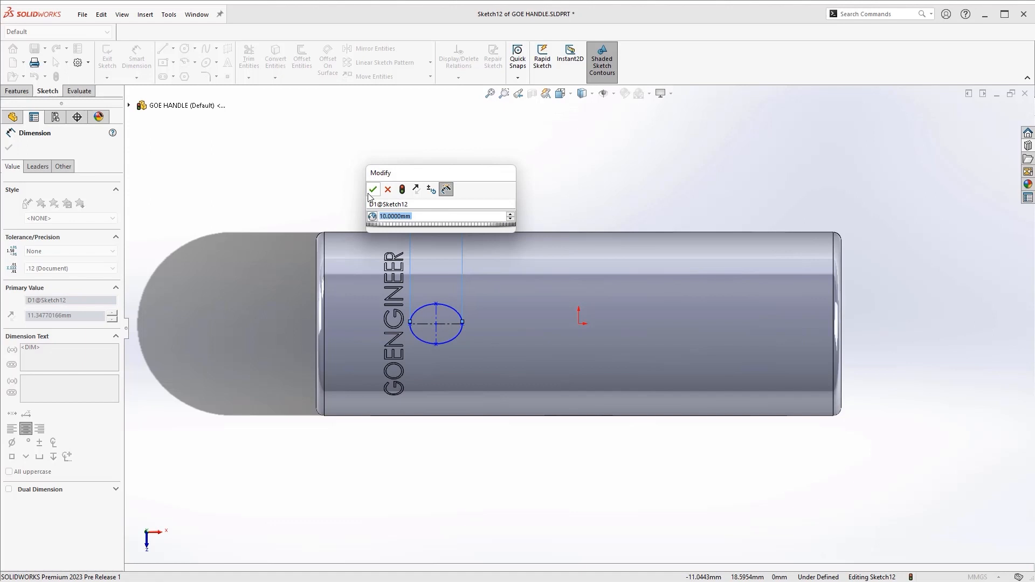
{"action": "left_click", "coordinate": [372, 190]}
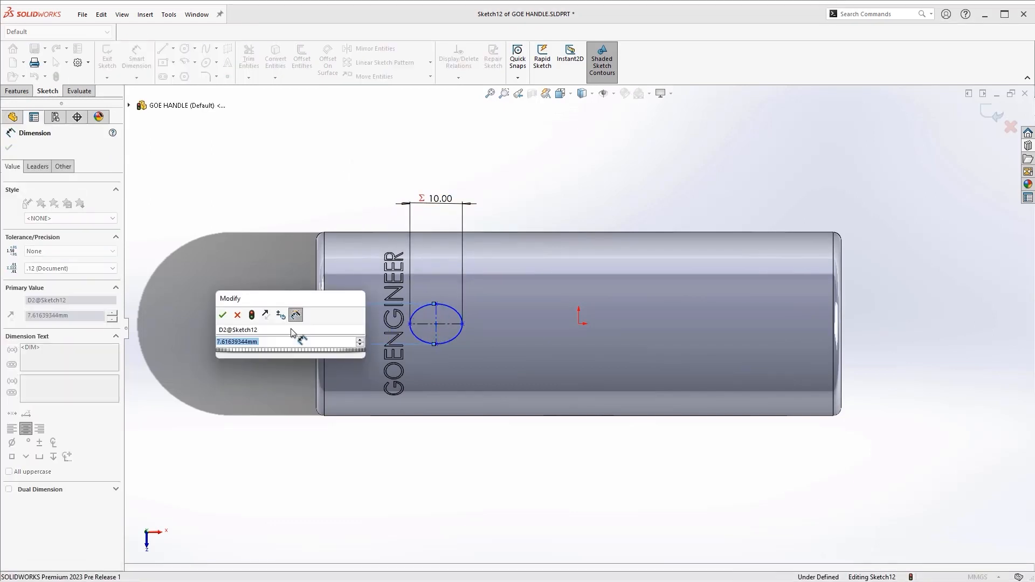
{"action": "left_click", "coordinate": [222, 315]}
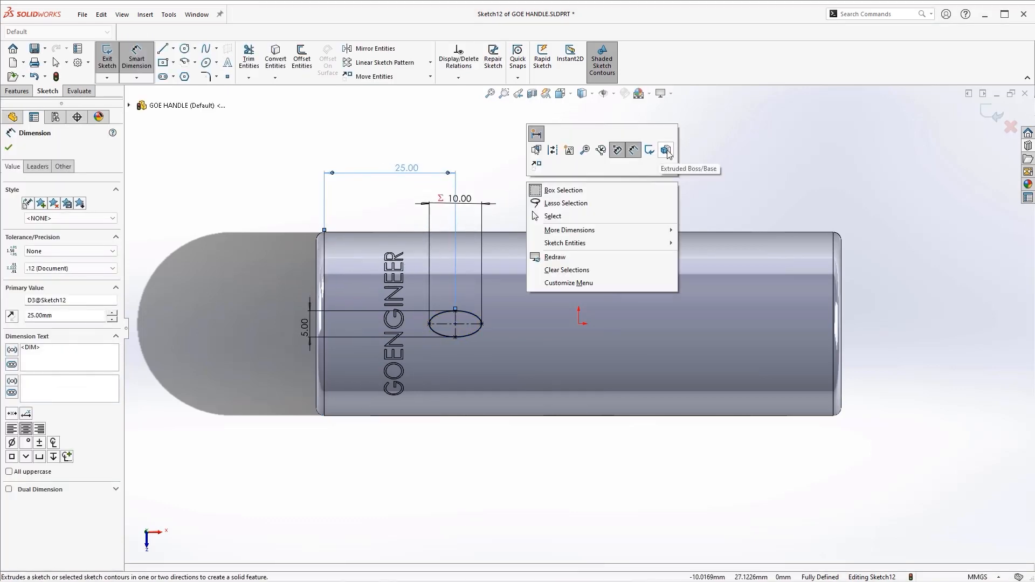
{"action": "left_click", "coordinate": [666, 150]}
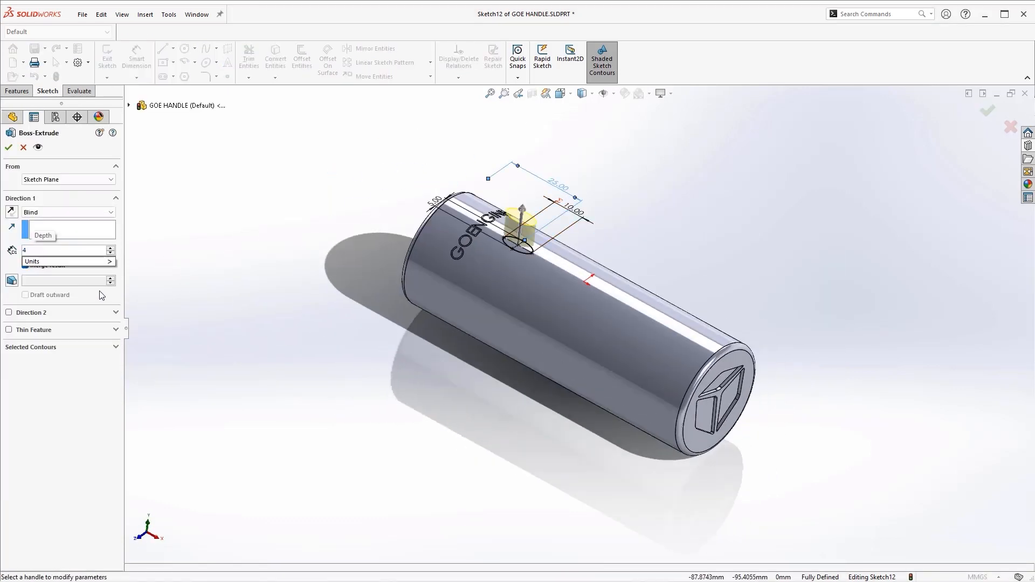
{"action": "left_click", "coordinate": [8, 147]}
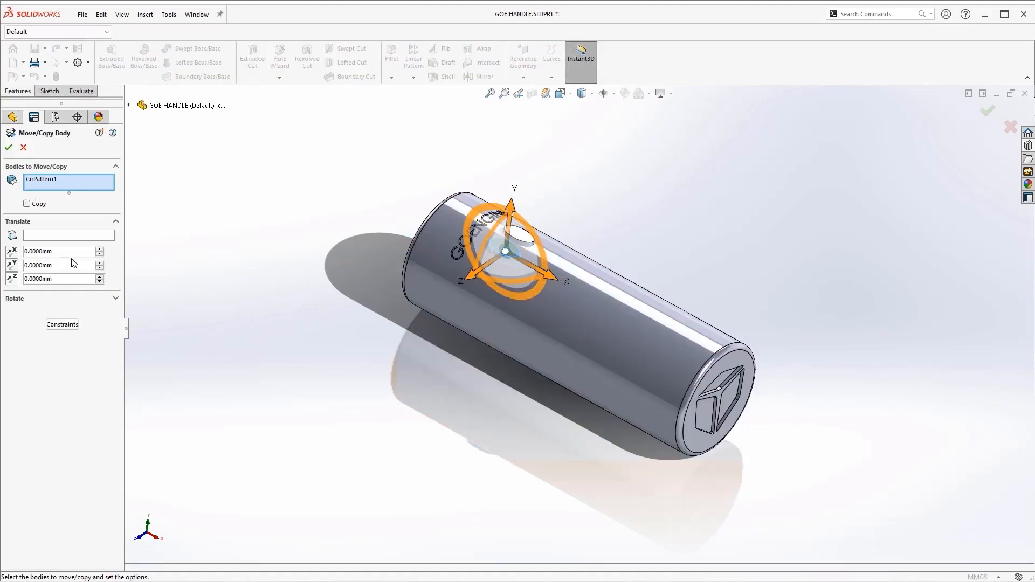
Move the patterned boss bodies by Delta X = "Distance"/2
{"action": "left_click", "coordinate": [58, 252]}
{"action": "type", "text": "=\"Distance\"/2"}
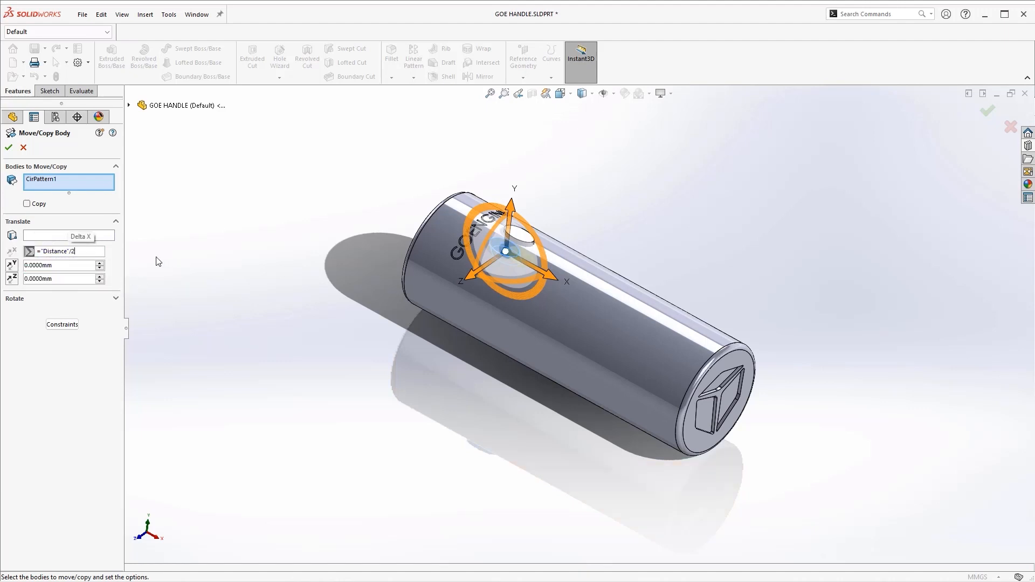
{"action": "left_click", "coordinate": [8, 147]}
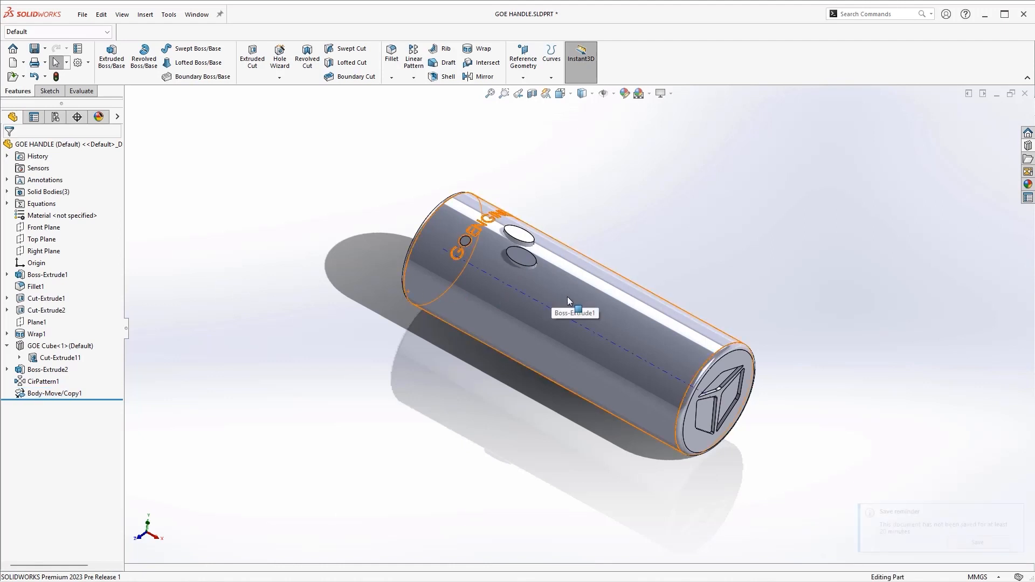
Pattern the bosses circularly, then linearly with 10 instances at 12 mm spacing
{"action": "left_click", "coordinate": [413, 58]}
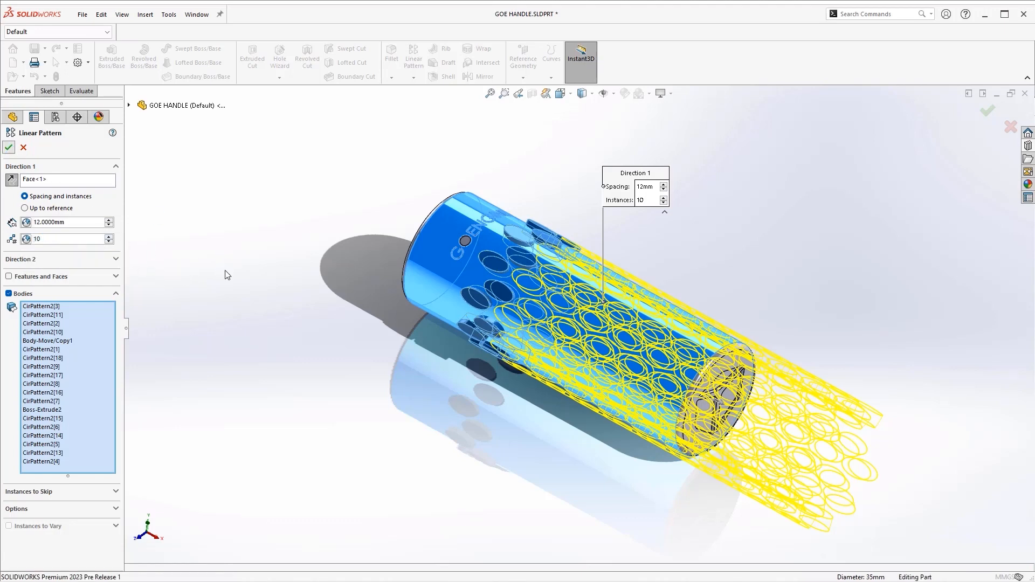
{"action": "left_click", "coordinate": [8, 148]}
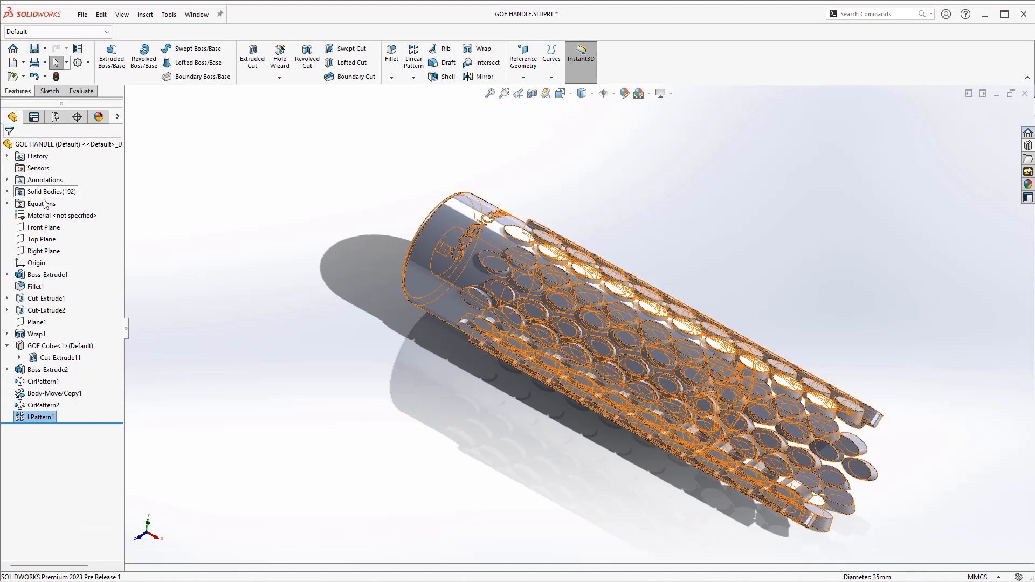
Change the global variables to Horizontal 15, Distance 20 and Quantity 3
{"action": "double_click", "coordinate": [36, 203]}
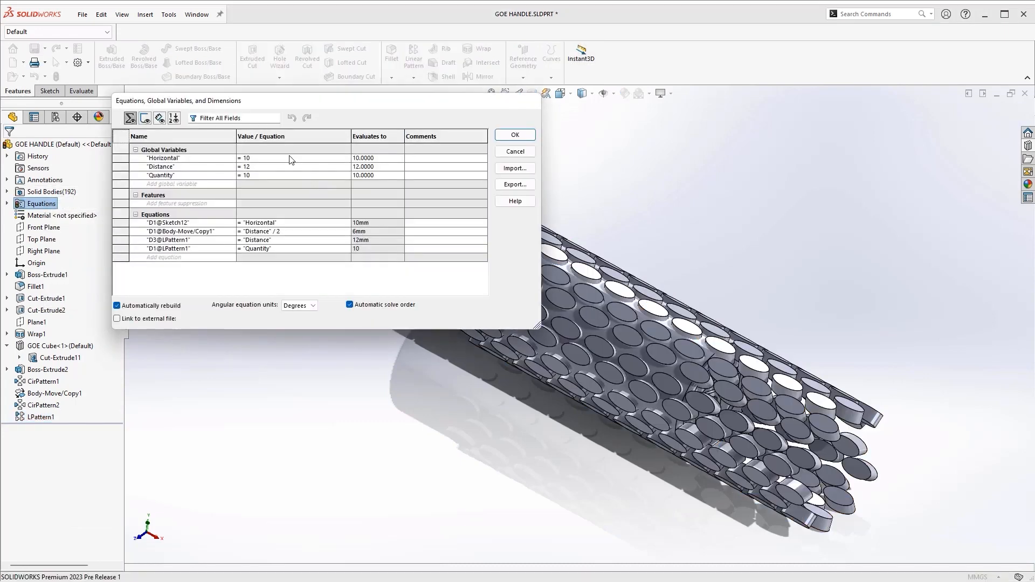
{"action": "left_click", "coordinate": [284, 158]}
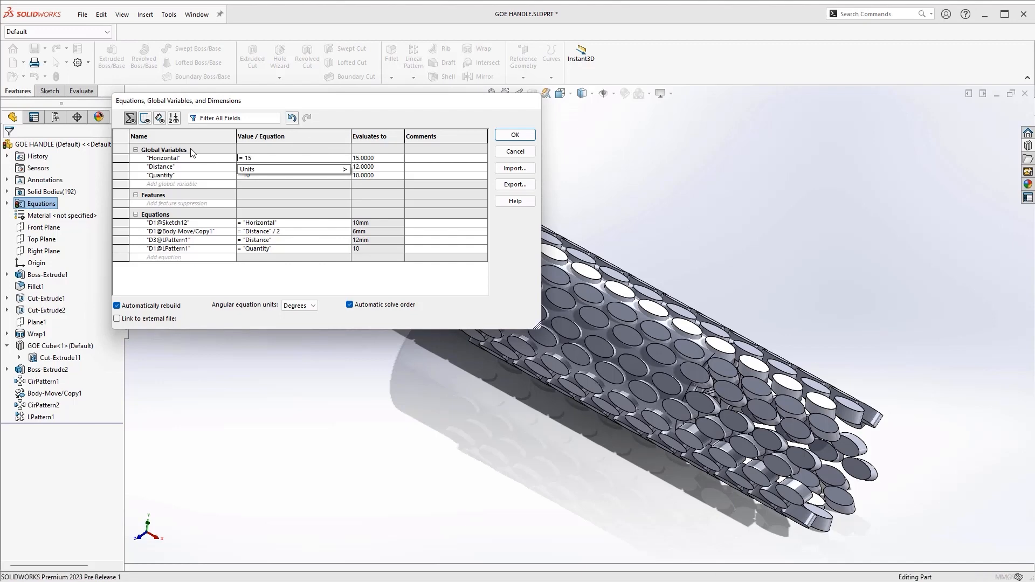
{"action": "type", "text": "20"}
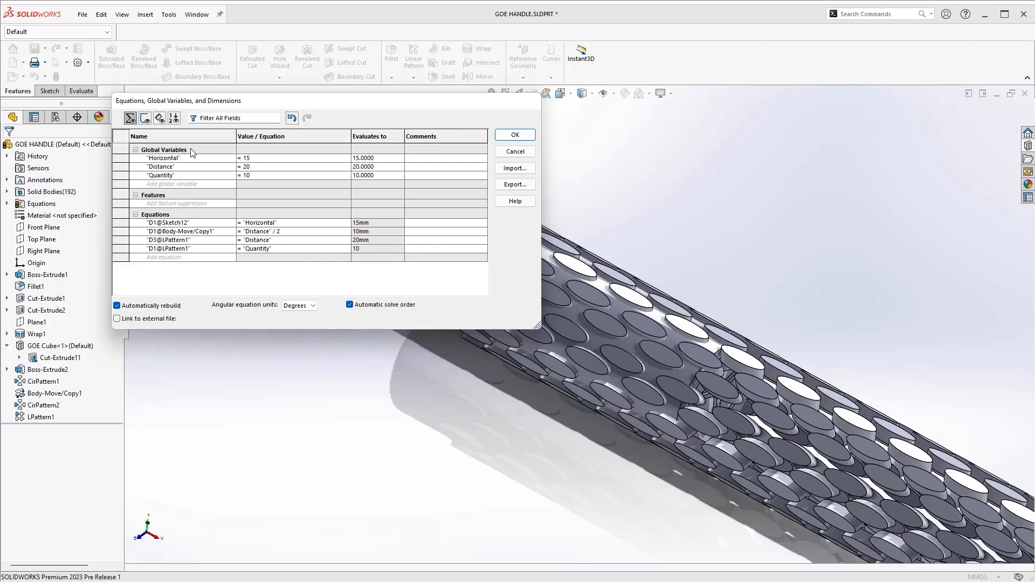
{"action": "type", "text": "3"}
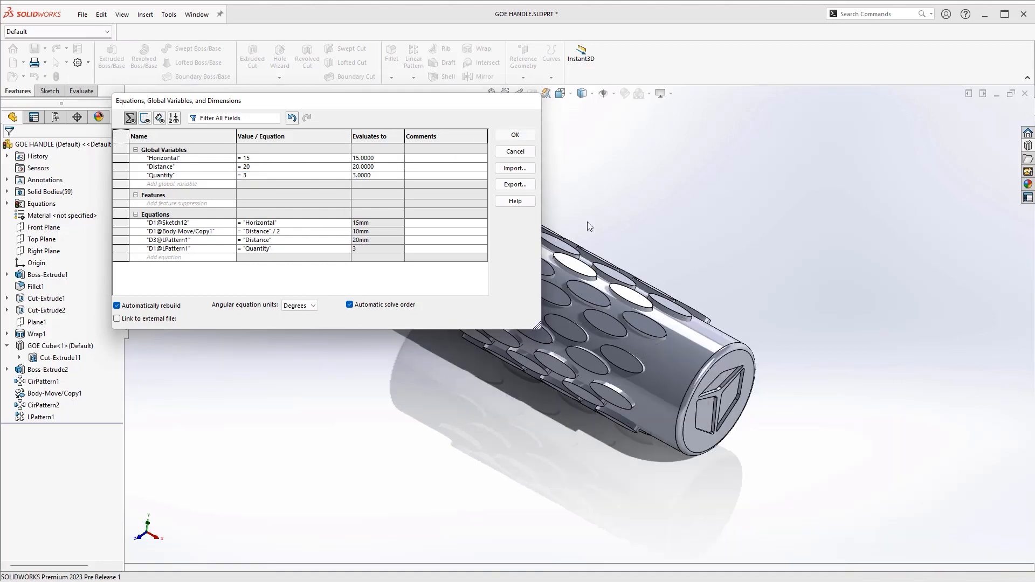
{"action": "left_click", "coordinate": [515, 135]}
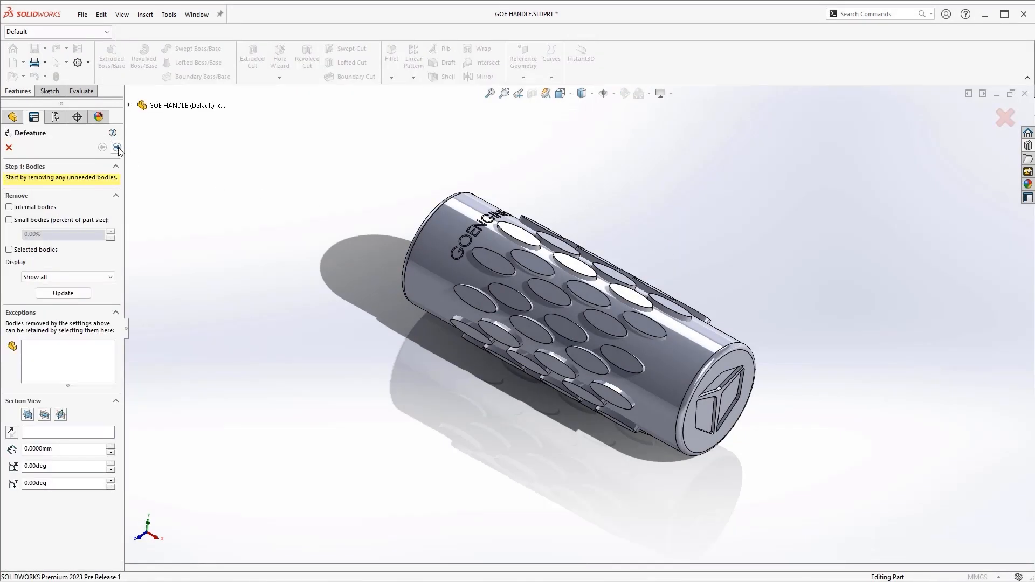
Advance through the Defeature steps to remove all features down to a plain cylinder
{"action": "left_click", "coordinate": [117, 147]}
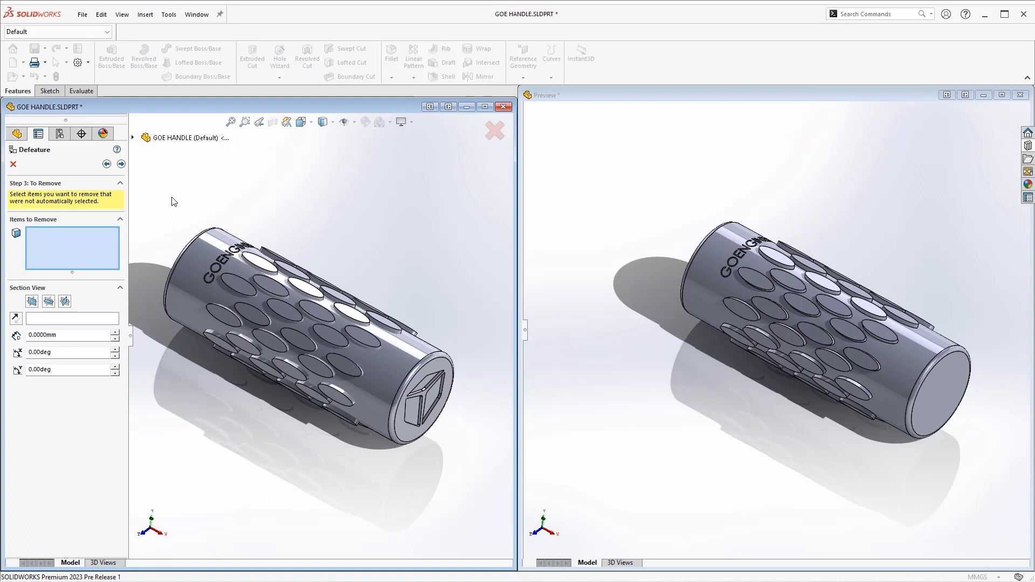
{"action": "left_click", "coordinate": [257, 268]}
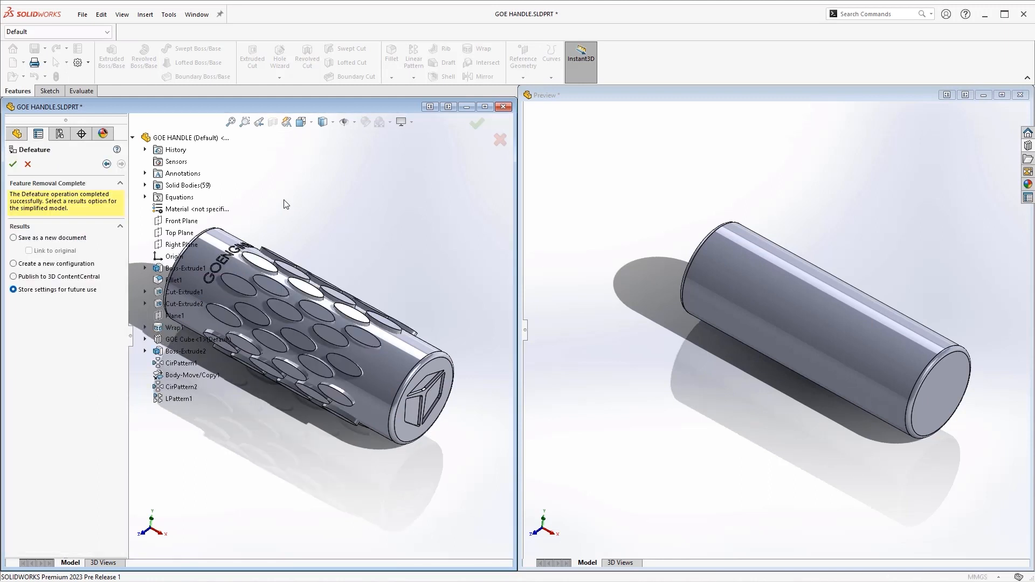
Save the defeatured cylinder as a new Default_defeature configuration
{"action": "left_click", "coordinate": [12, 263]}
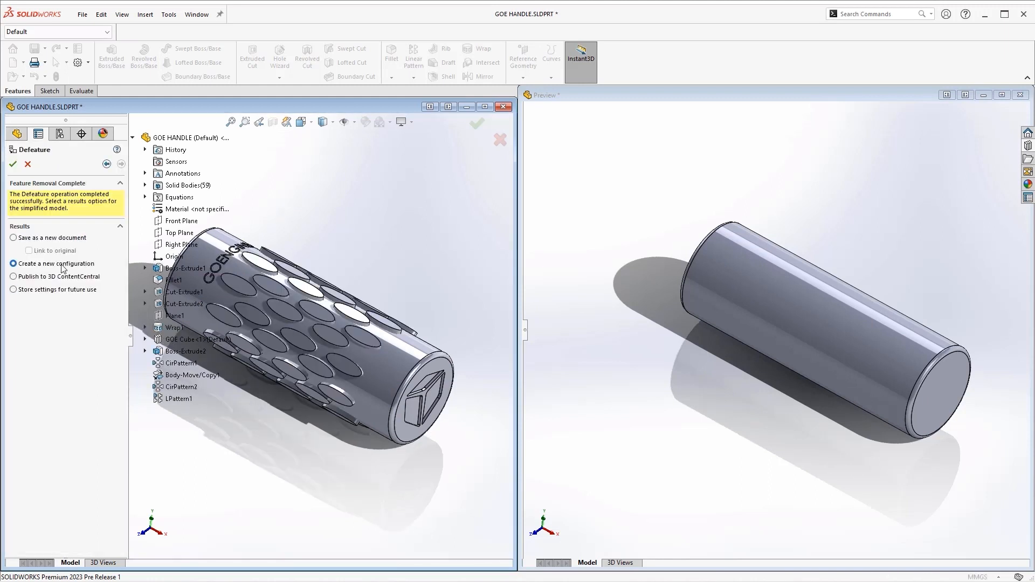
{"action": "left_click", "coordinate": [13, 164]}
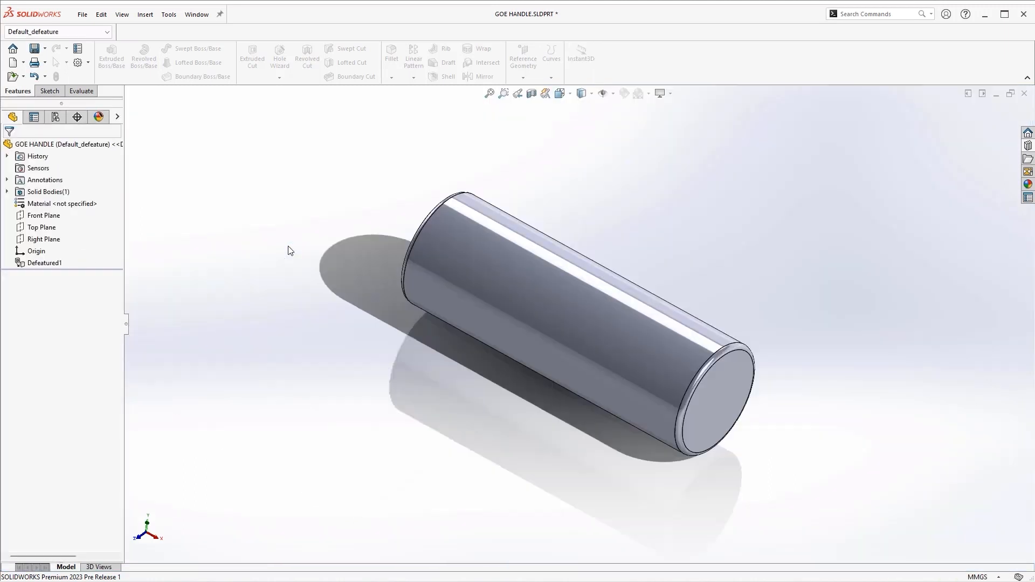